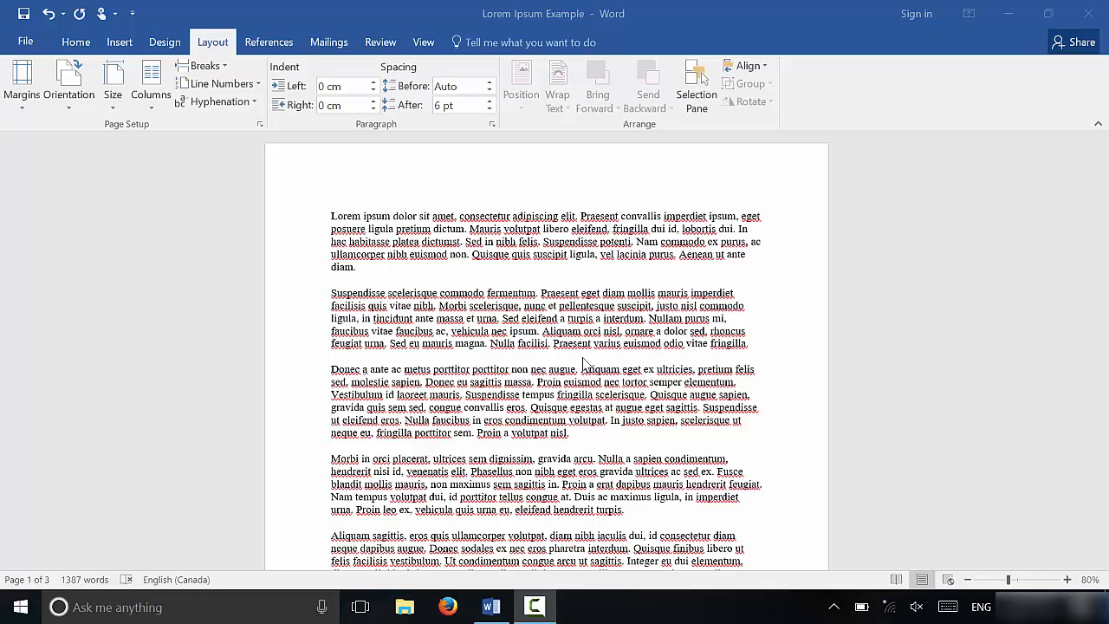
pyautogui.moveTo(575, 288)
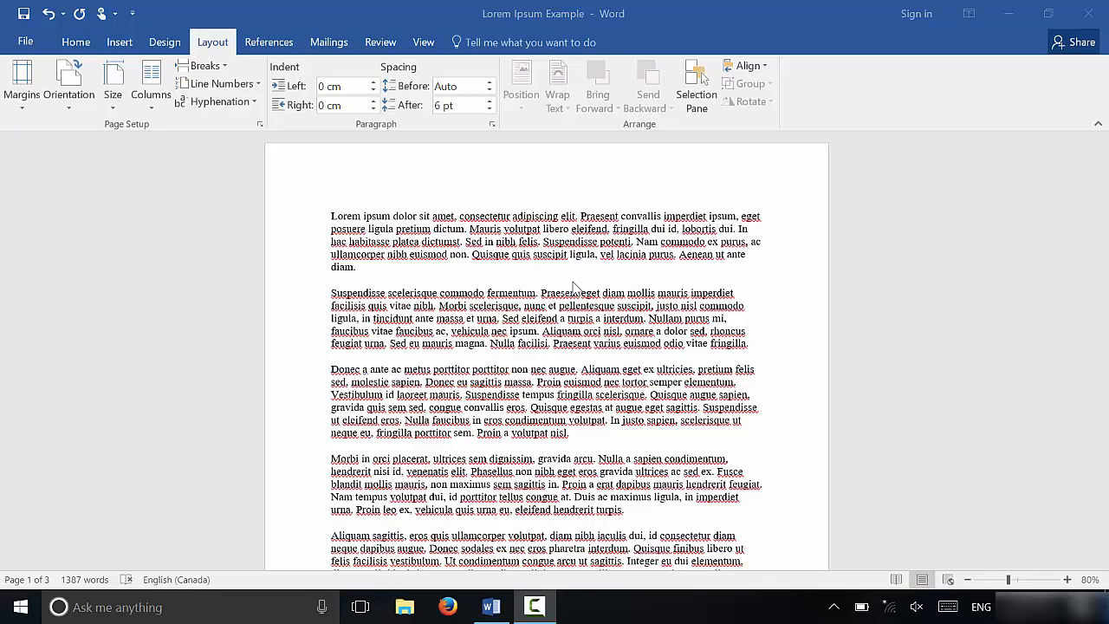
pyautogui.moveTo(489, 292)
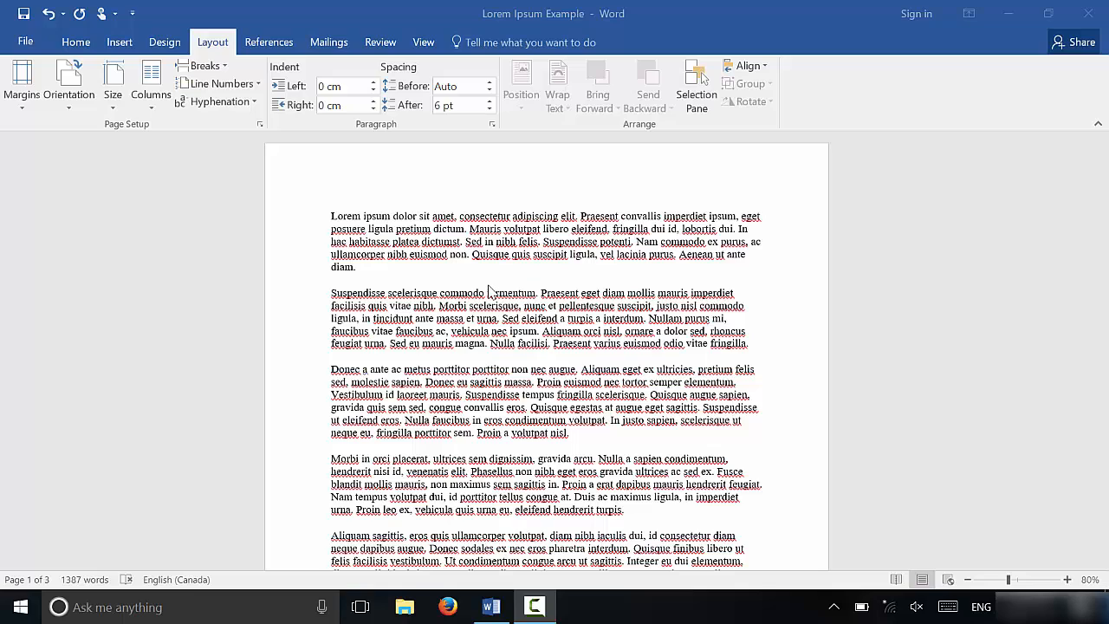
pyautogui.moveTo(482, 286)
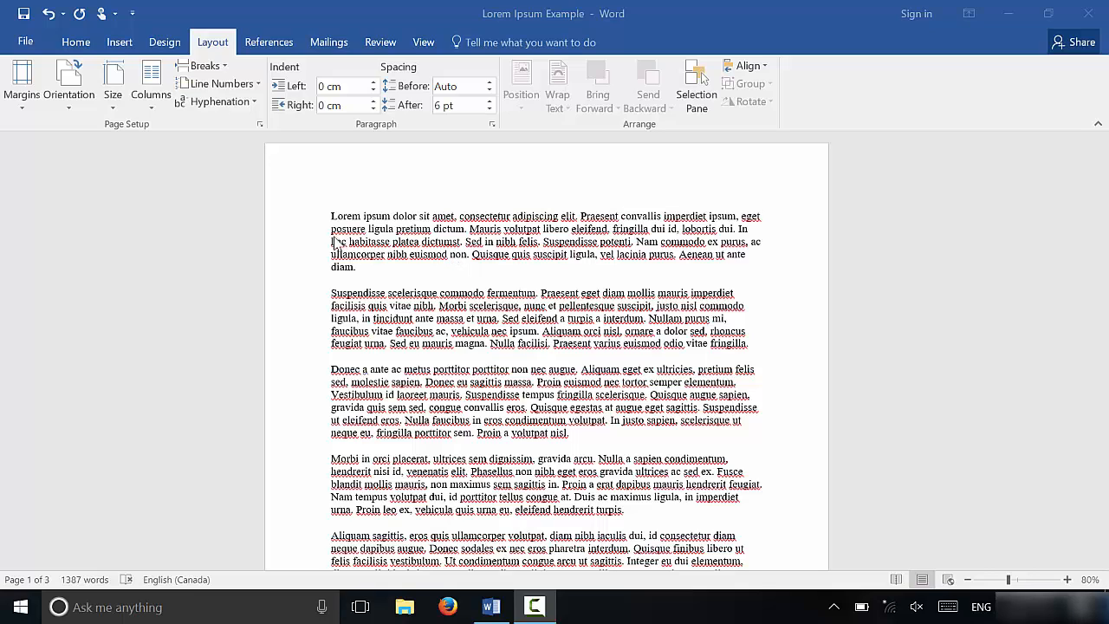
pyautogui.moveTo(303, 213)
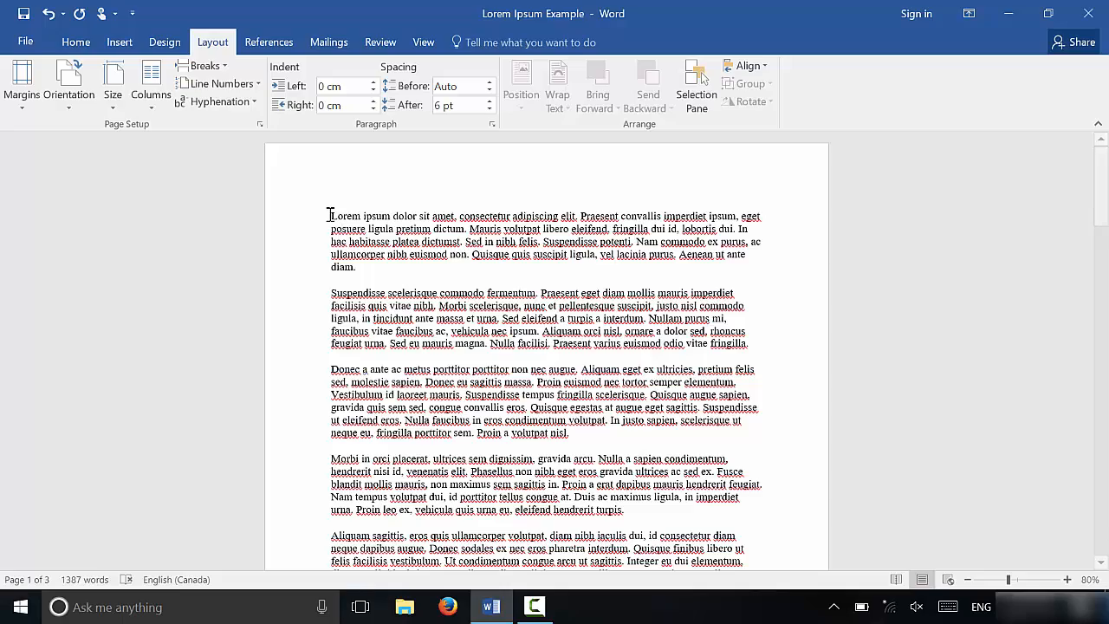
# - Scroll through the Lorem Ipsum document with all its text selected
pyautogui.scroll(-3)
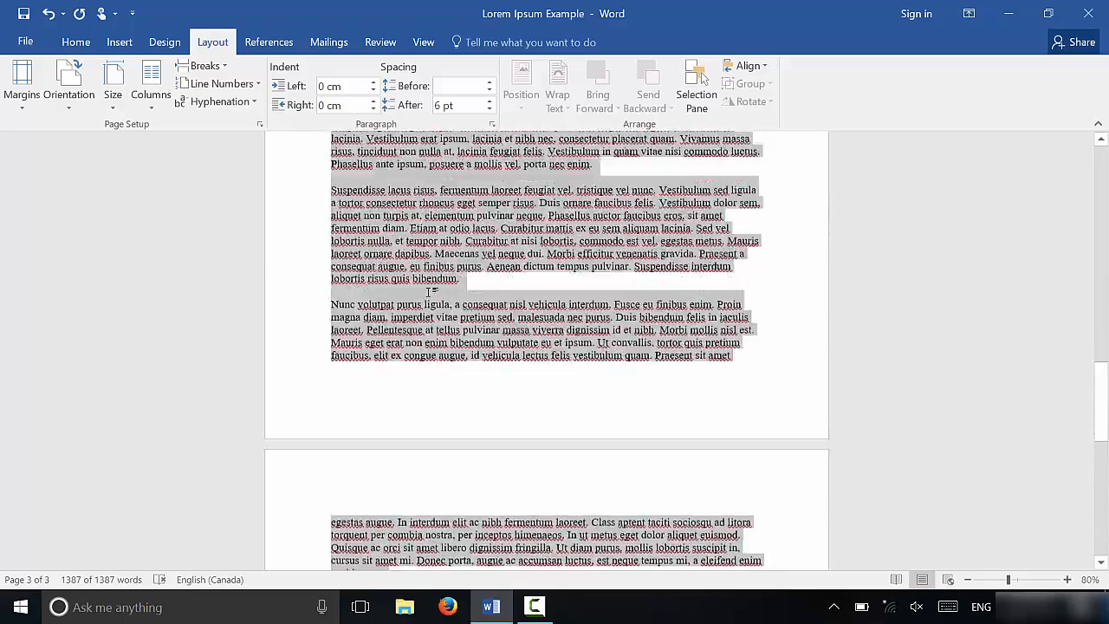
pyautogui.scroll(3)
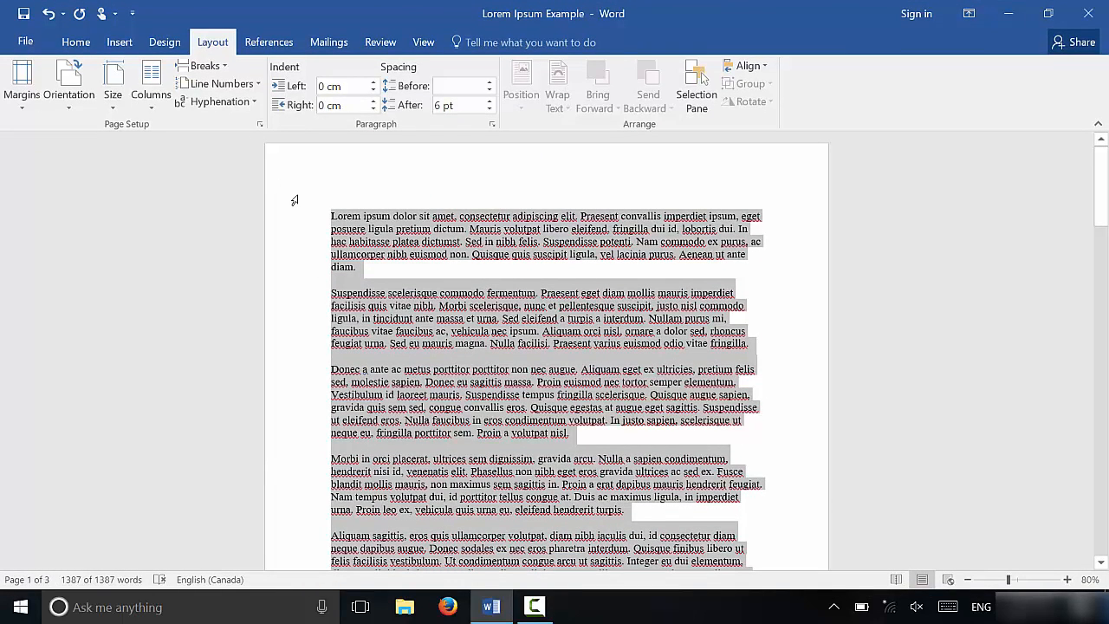
pyautogui.moveTo(347, 182)
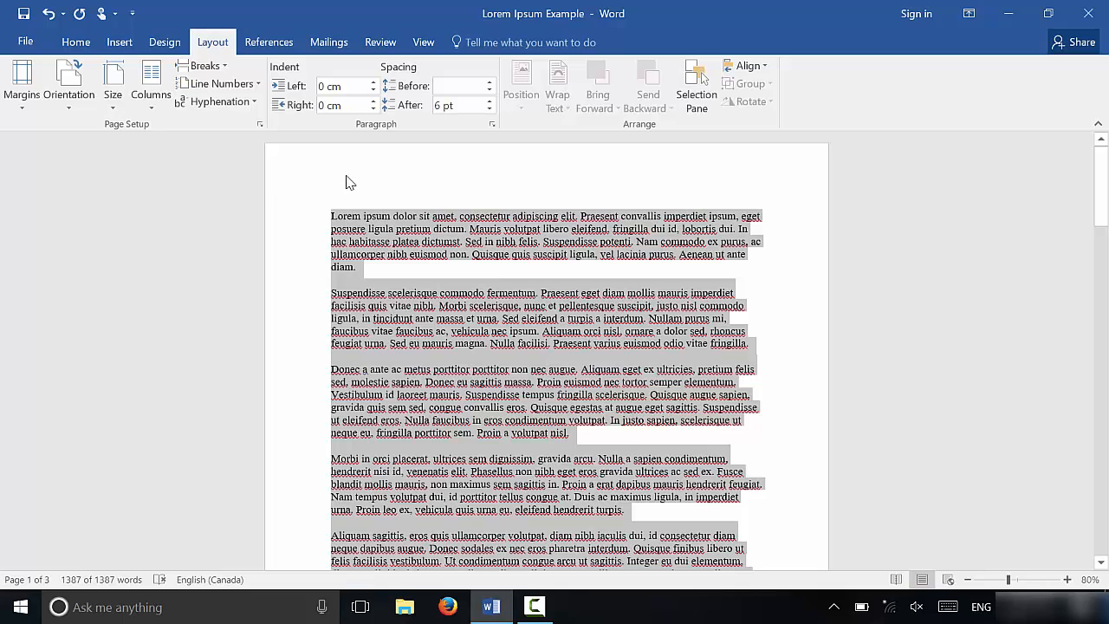
pyautogui.moveTo(77, 41)
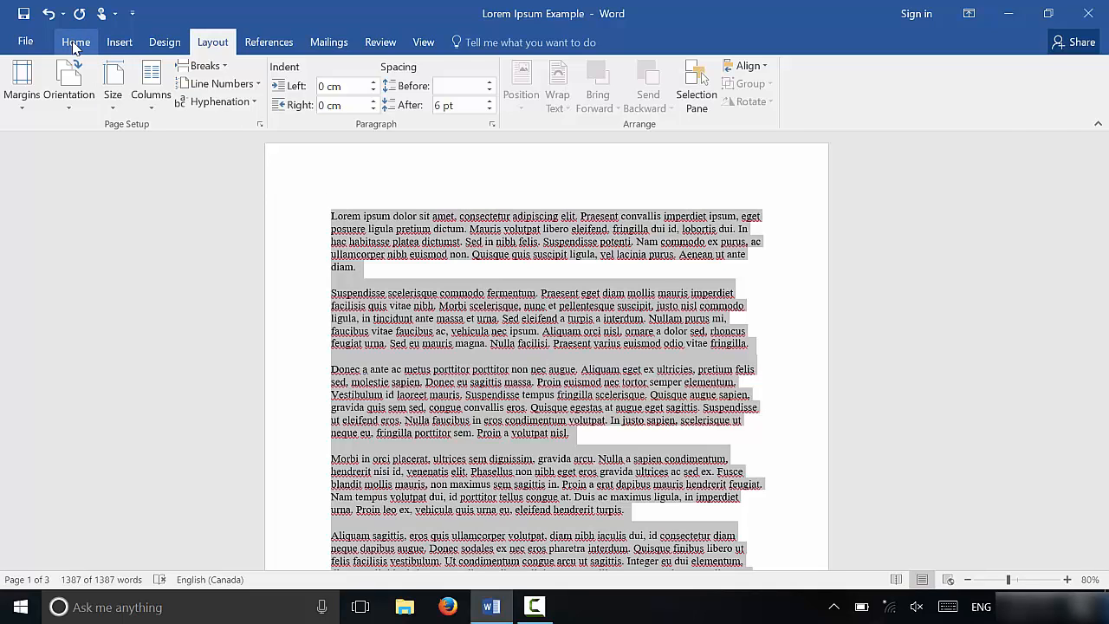
# - Apply 1.5 line spacing from the Home ribbon to all text, then undo it
pyautogui.click(77, 42)
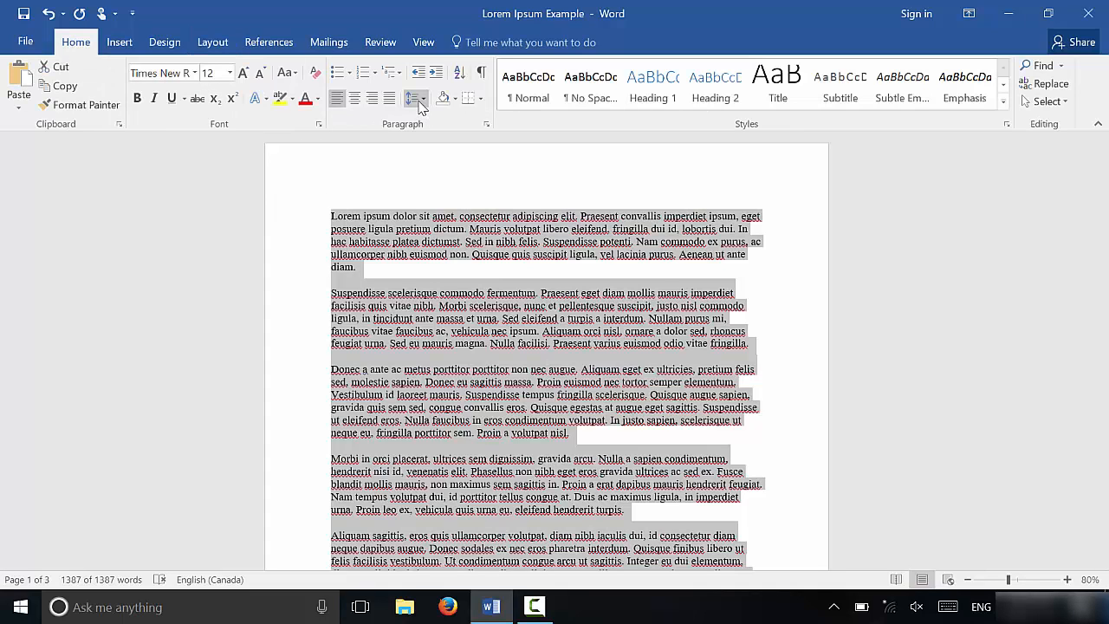
pyautogui.moveTo(416, 99)
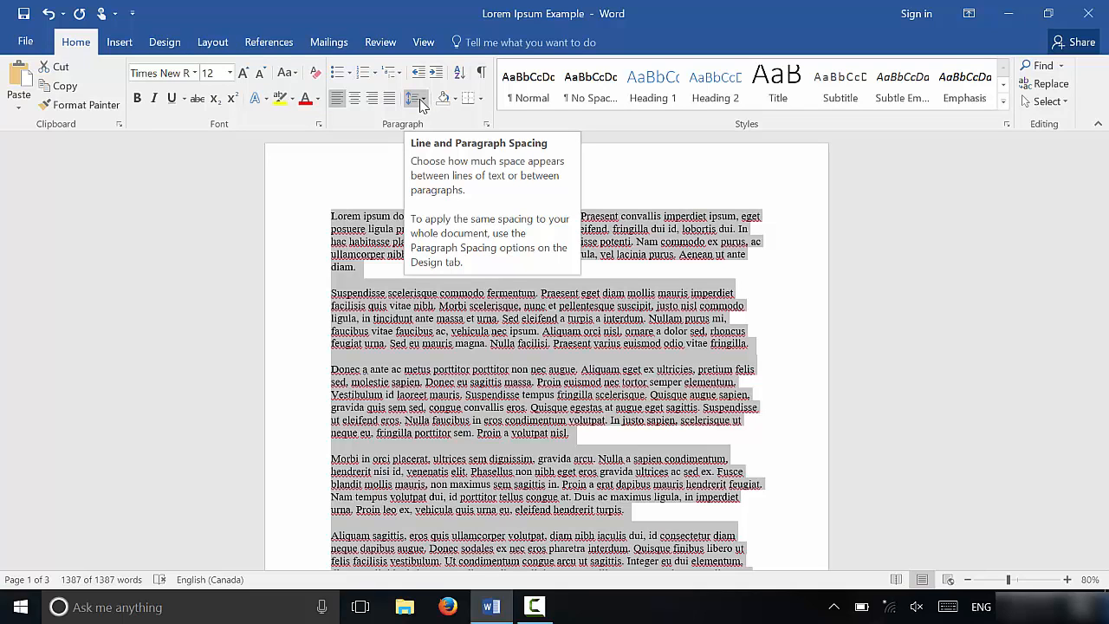
pyautogui.click(416, 97)
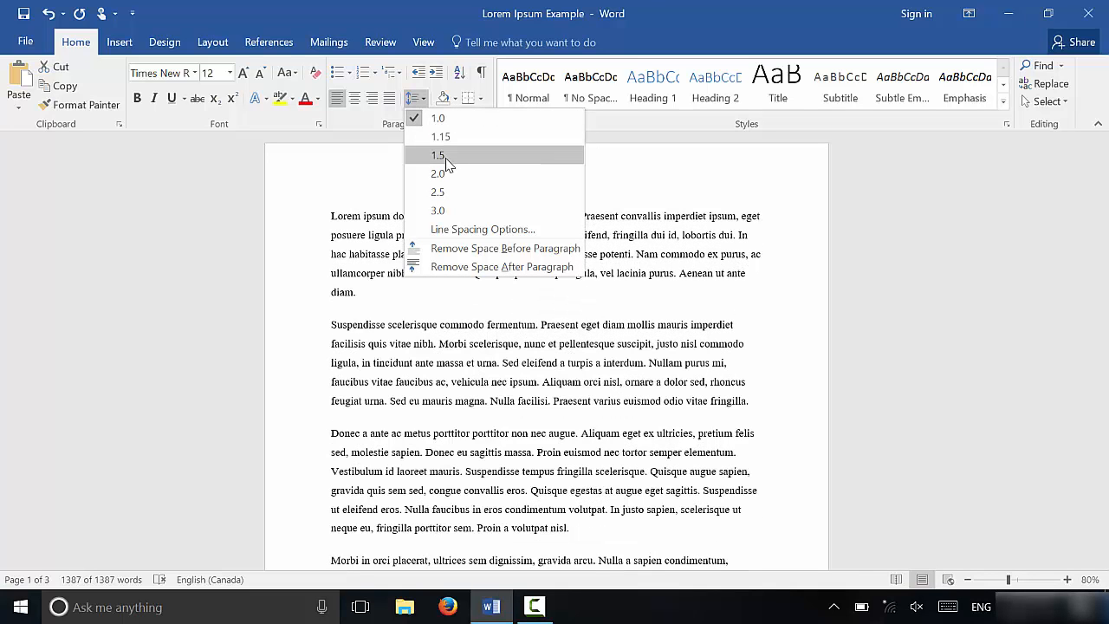
pyautogui.click(437, 154)
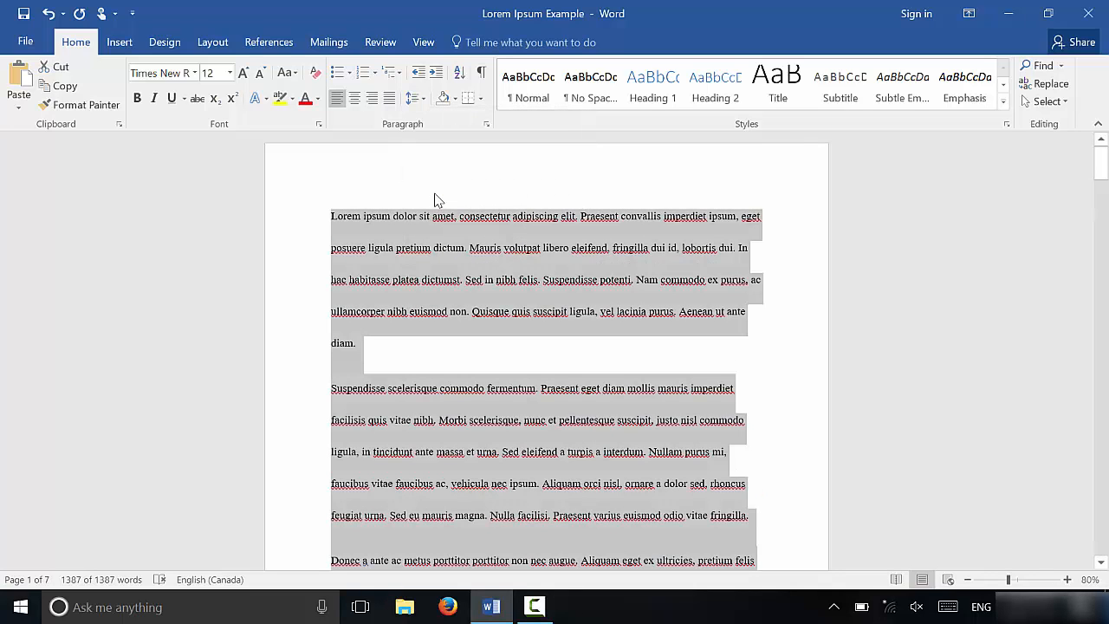
pyautogui.click(416, 97)
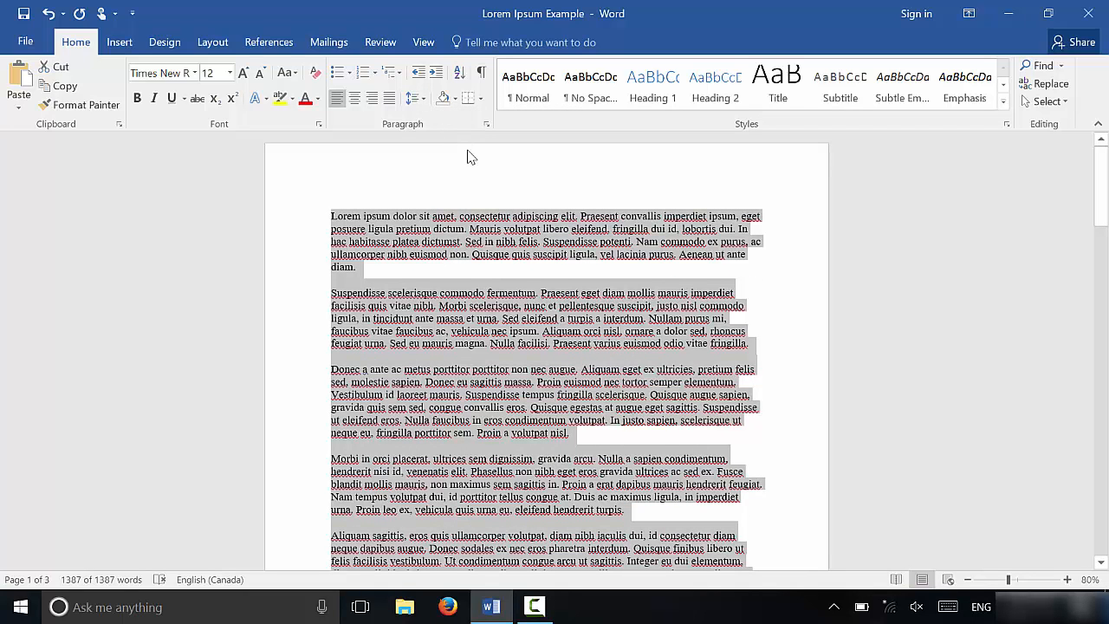
pyautogui.moveTo(451, 151)
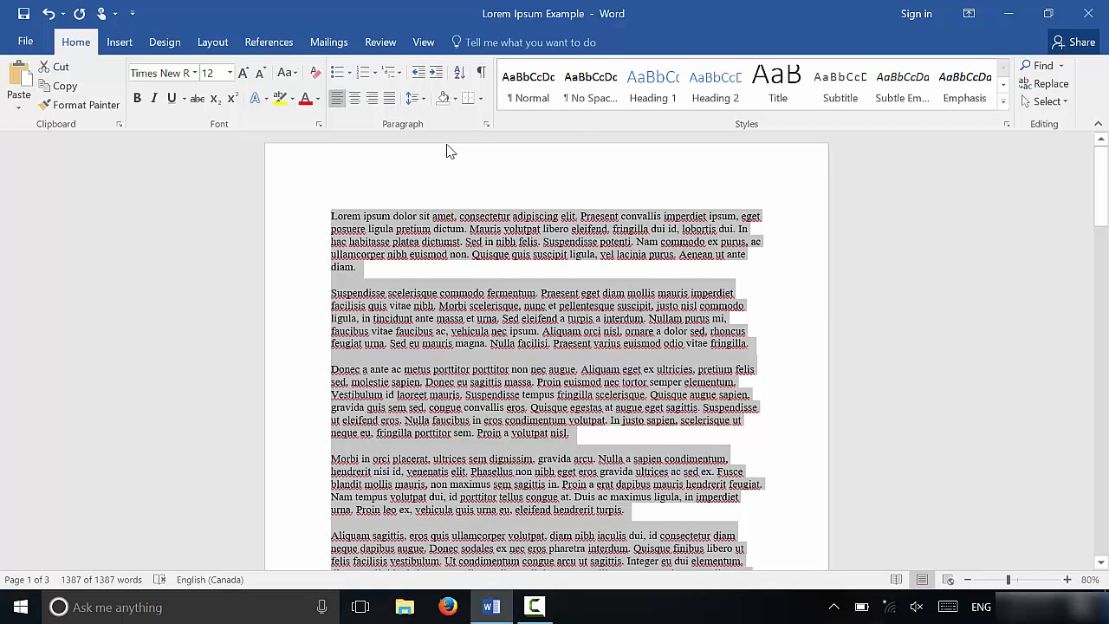
pyautogui.moveTo(517, 185)
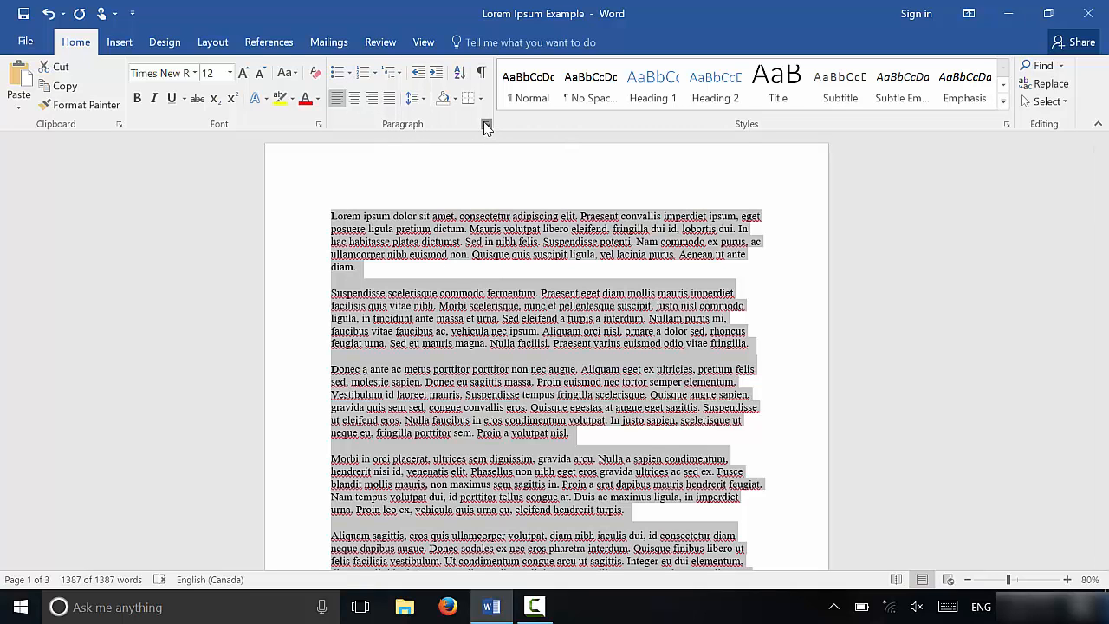
# - Show the context menu for the selection and the Layout ribbon's spacing settings
pyautogui.click(486, 125)
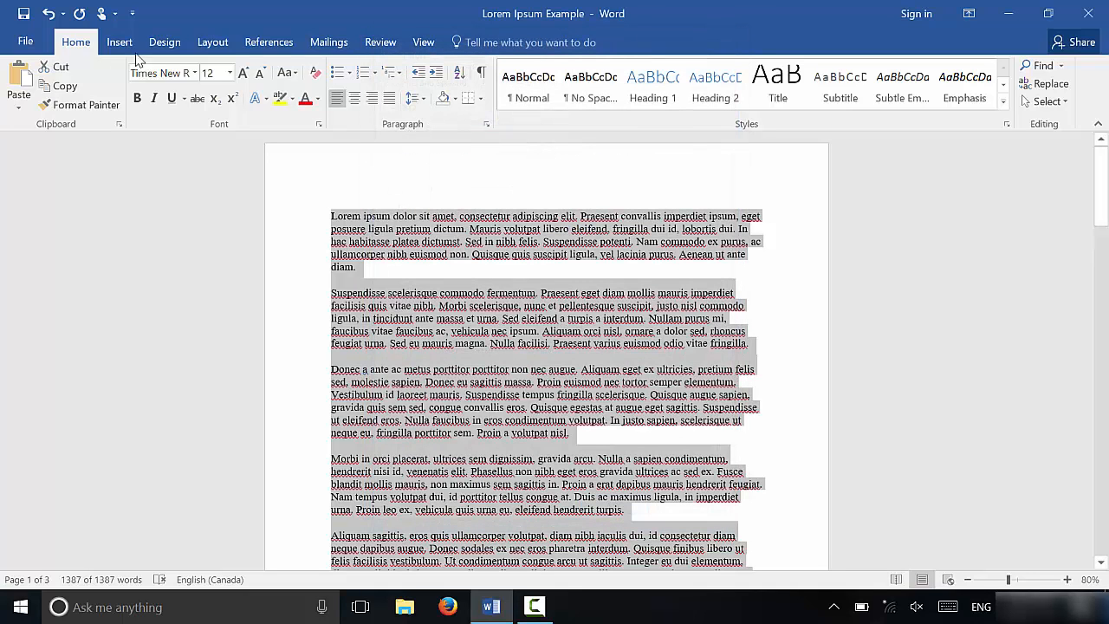
pyautogui.moveTo(212, 41)
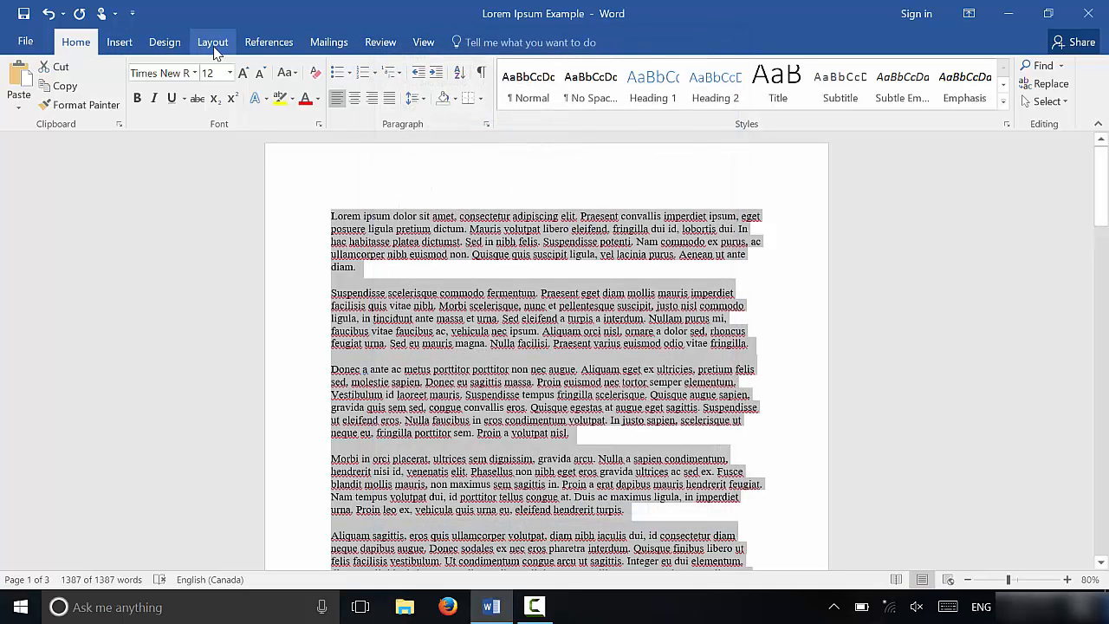
pyautogui.click(211, 42)
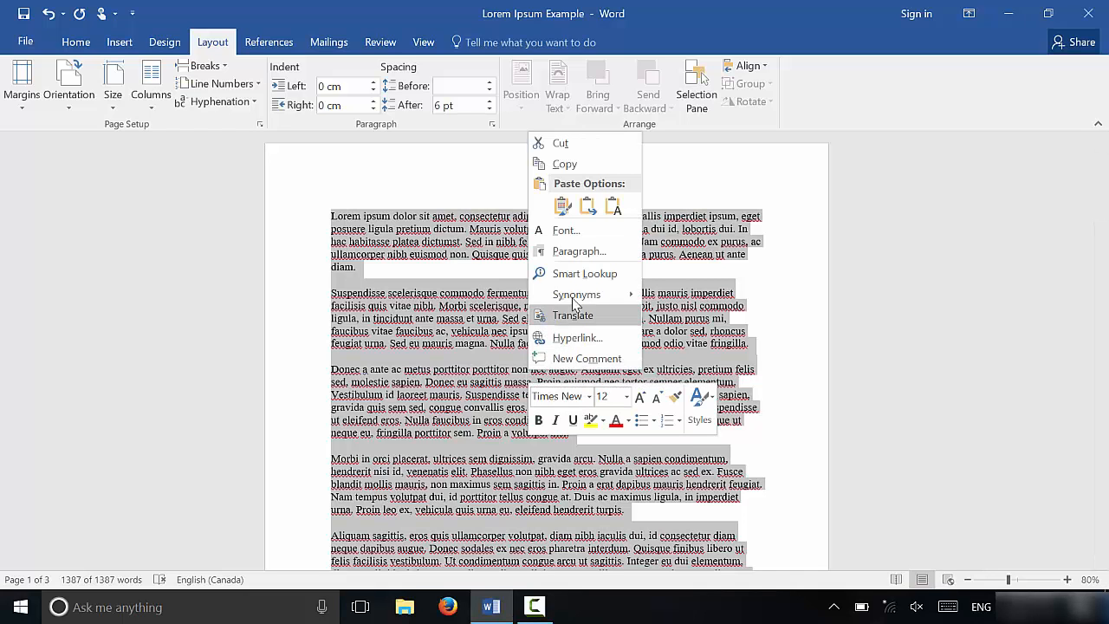
# - Set line spacing to 1.5 lines in the Paragraph dialog for all text
pyautogui.click(579, 251)
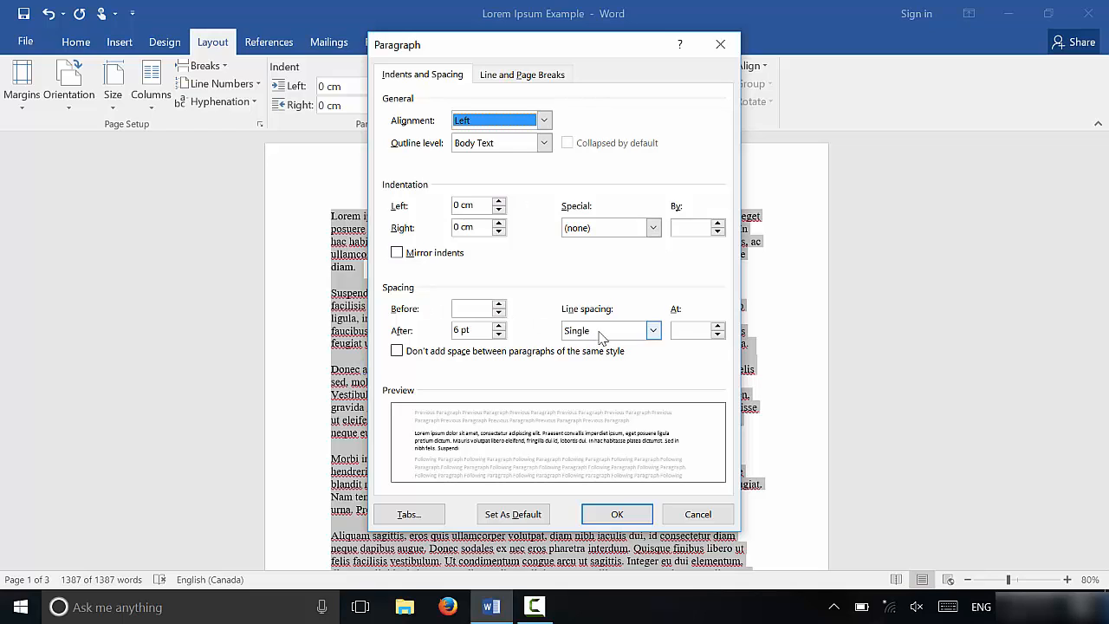
pyautogui.click(652, 329)
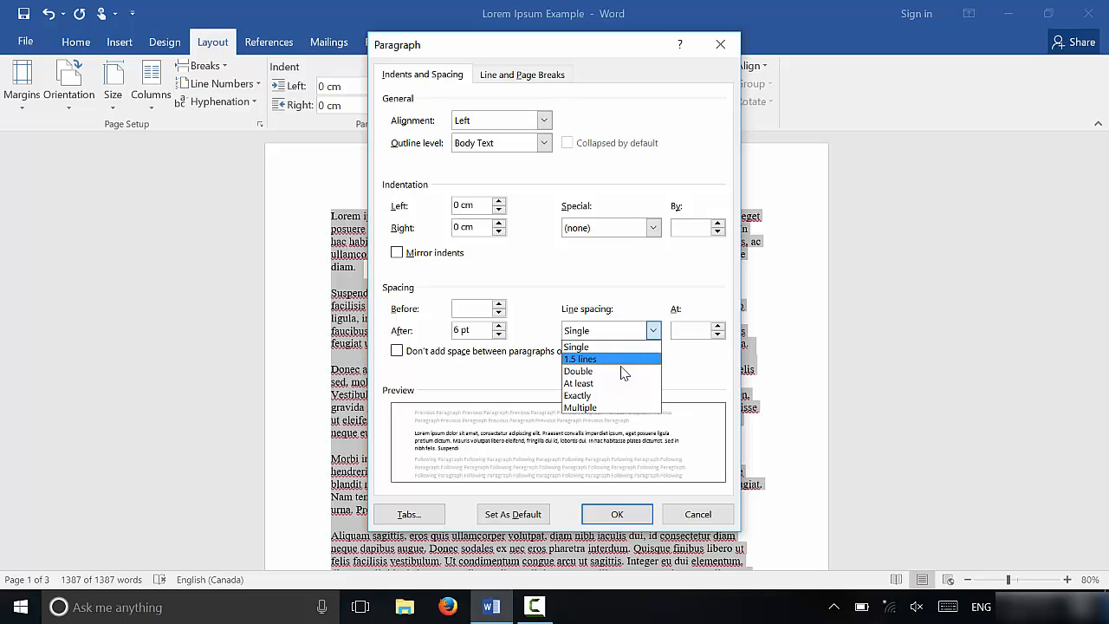
pyautogui.click(580, 359)
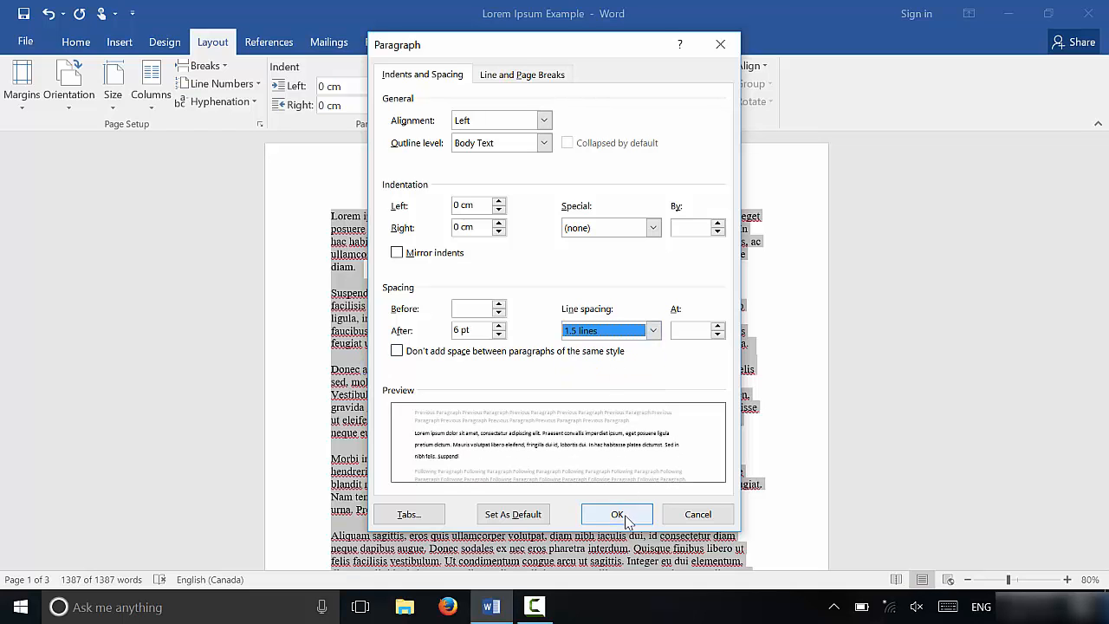
pyautogui.click(617, 513)
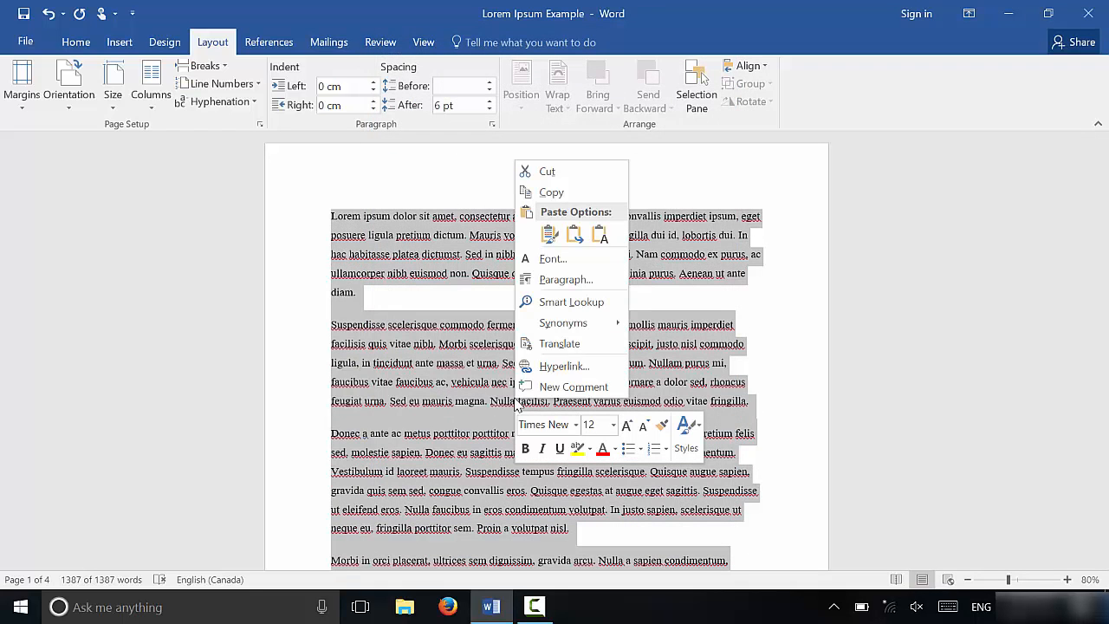
# - Change line spacing to Multiple at 3 in the Paragraph dialog
pyautogui.click(566, 280)
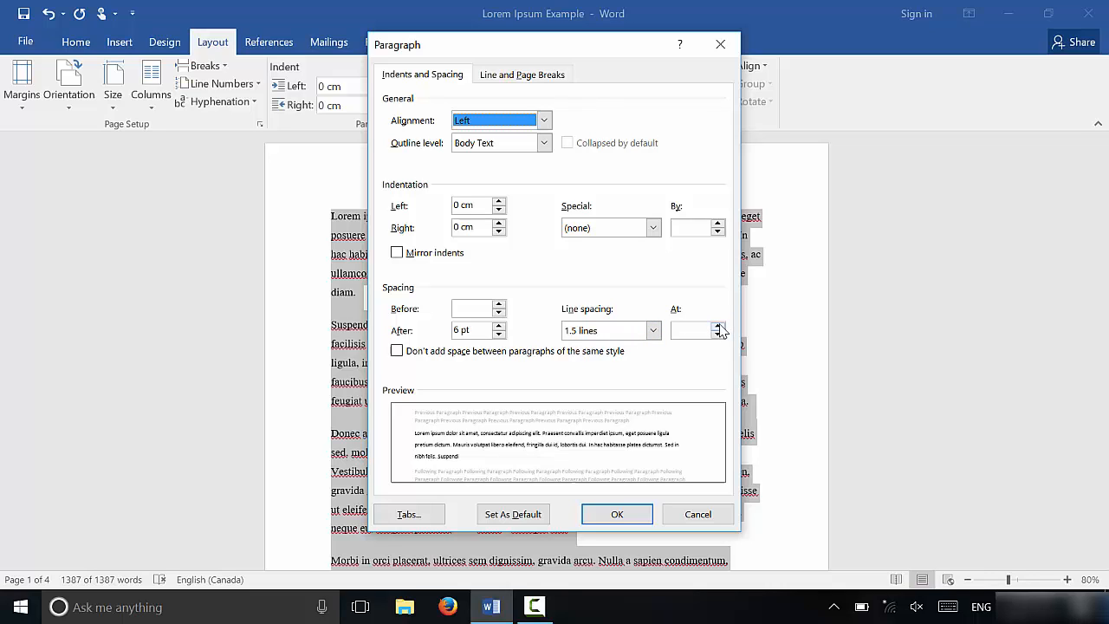
pyautogui.click(651, 329)
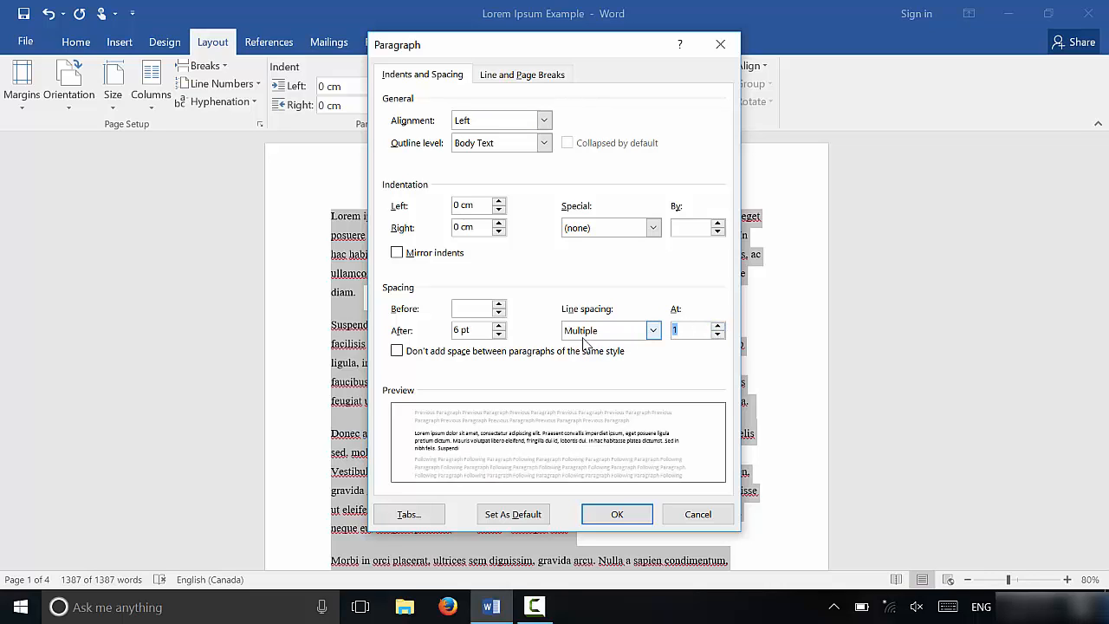
pyautogui.click(718, 326)
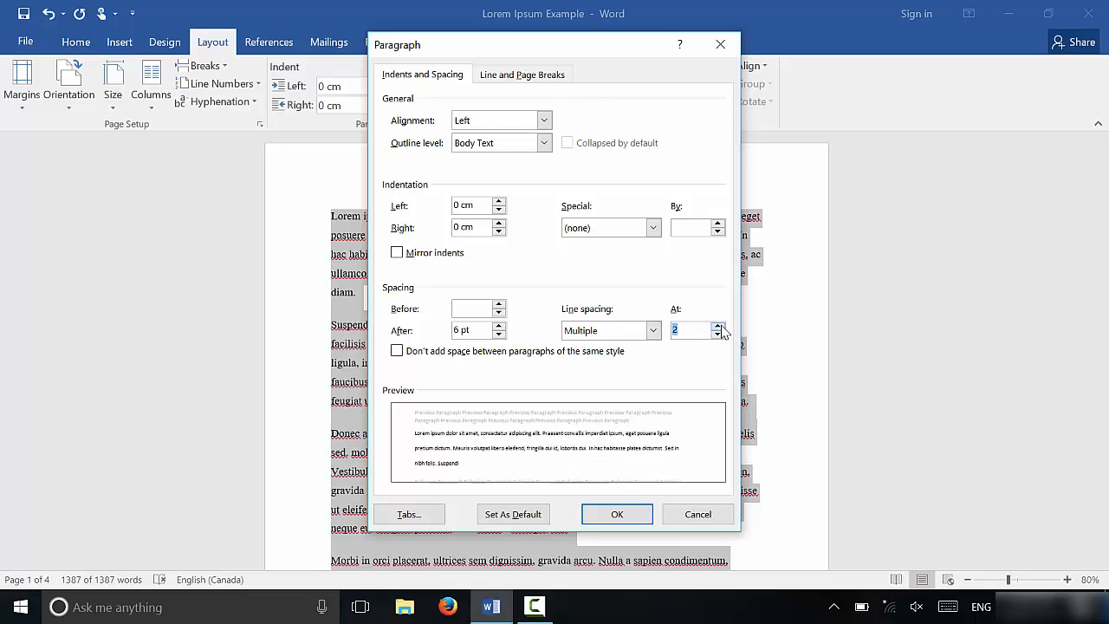
pyautogui.click(718, 326)
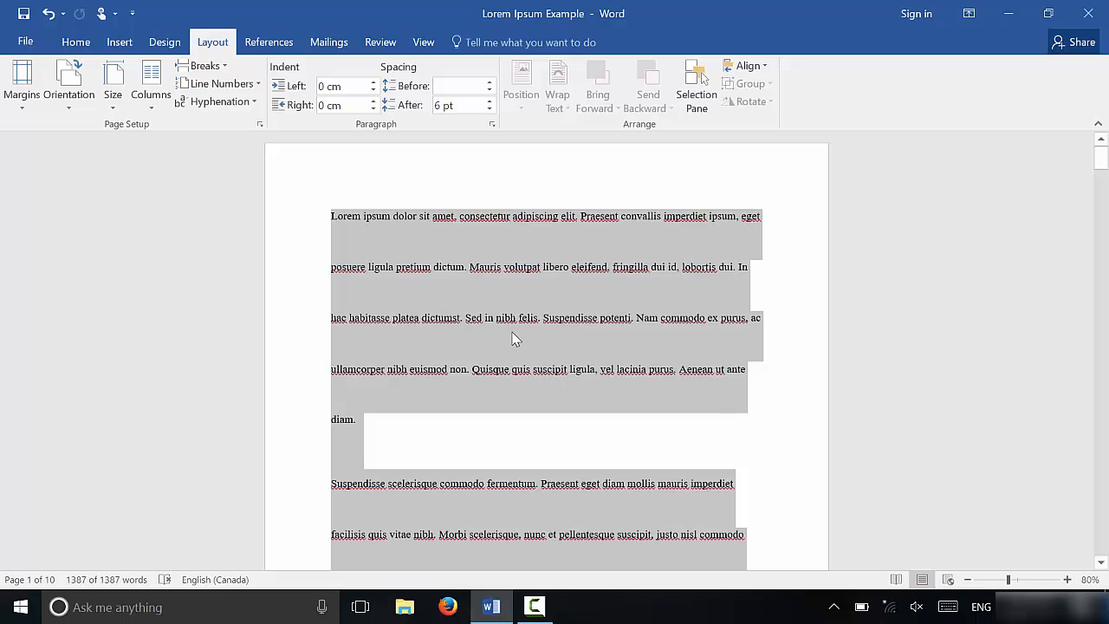
# - Set Spacing Before to 24 pt for every paragraph via the Paragraph dialog
pyautogui.rightClick(517, 338)
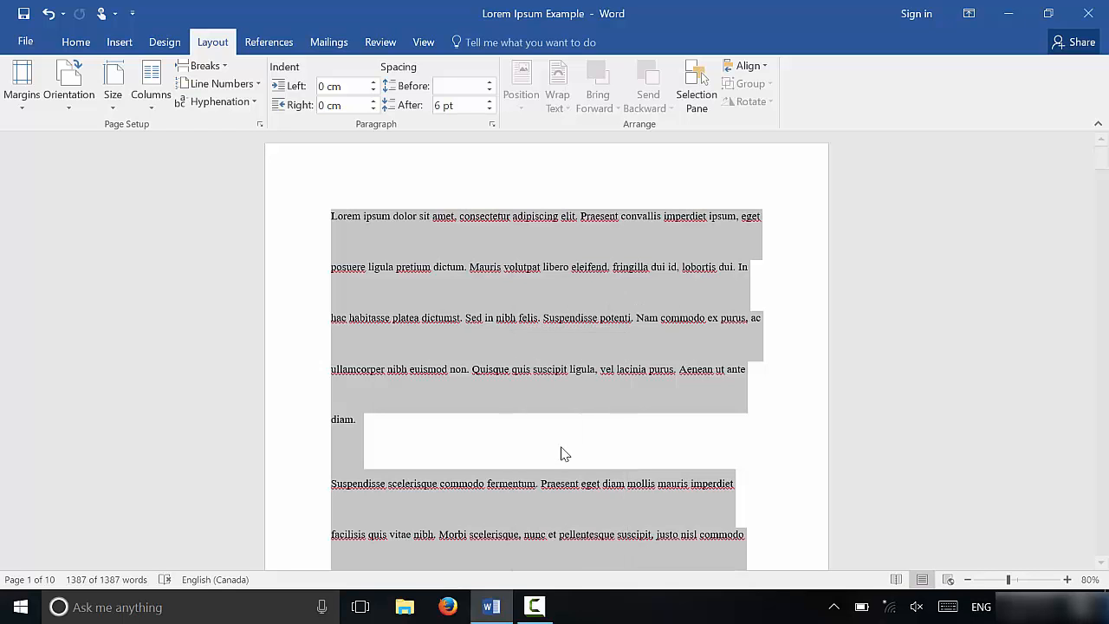
pyautogui.click(493, 125)
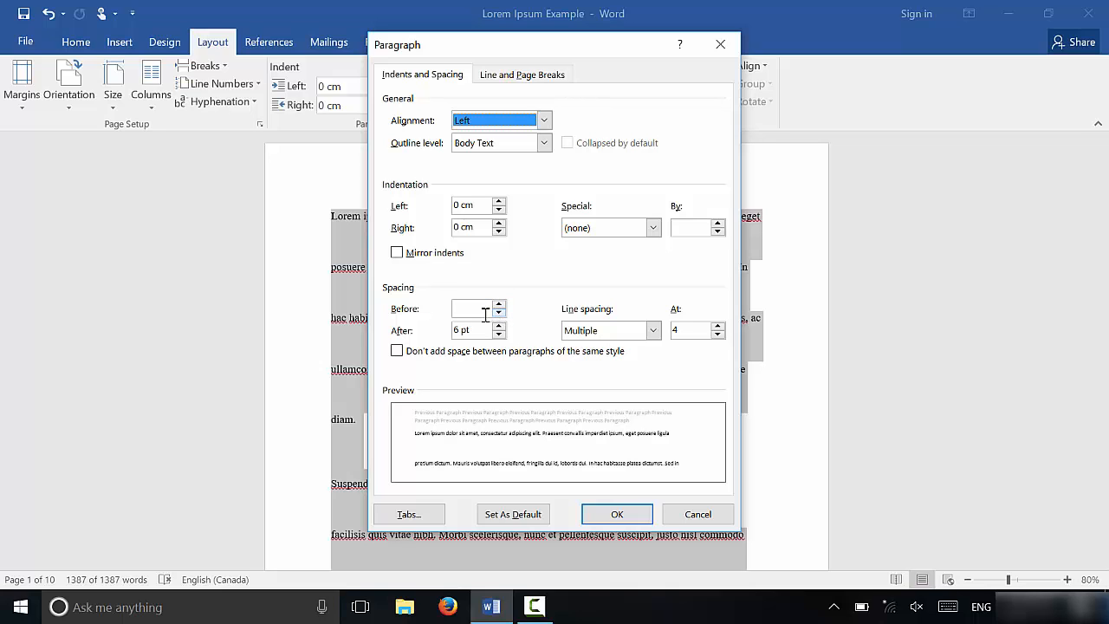
pyautogui.moveTo(444, 326)
pyautogui.write('24')
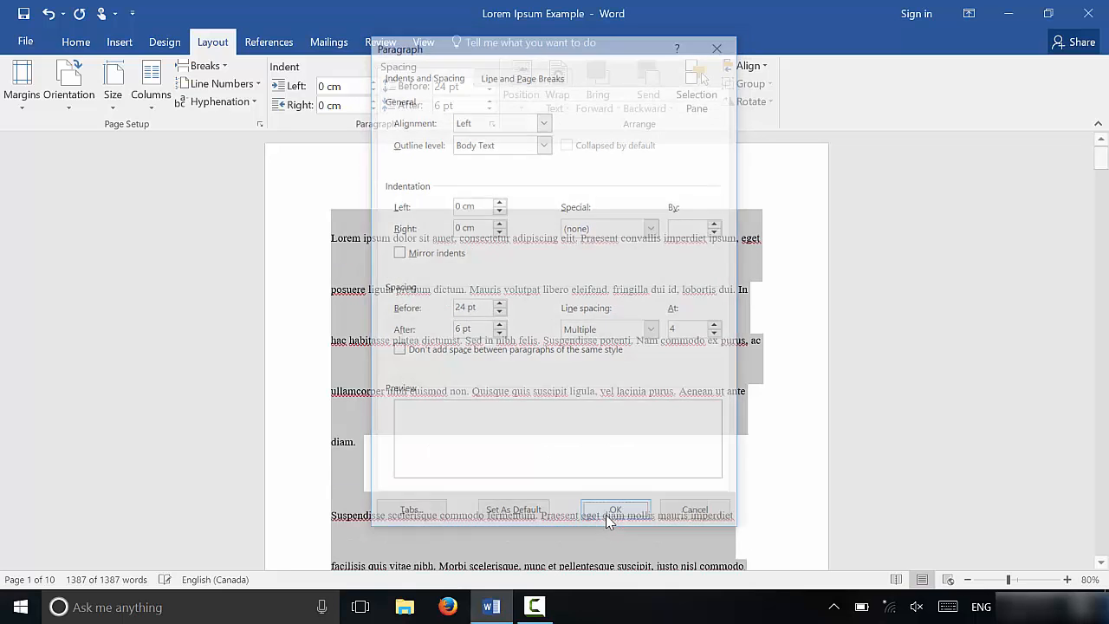
pyautogui.click(615, 509)
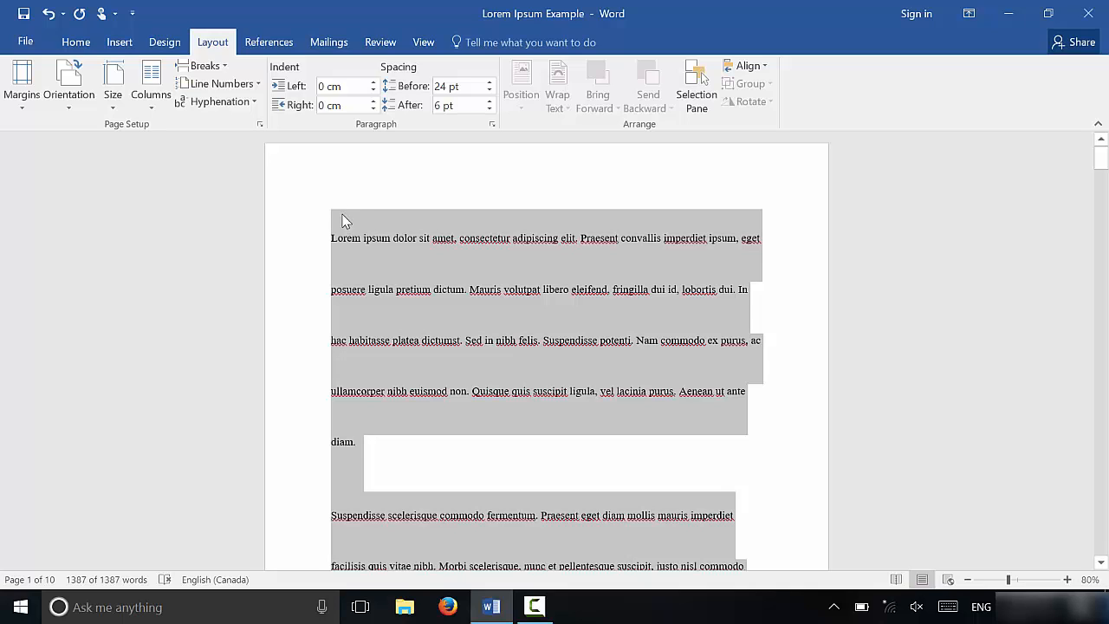
pyautogui.moveTo(541, 234)
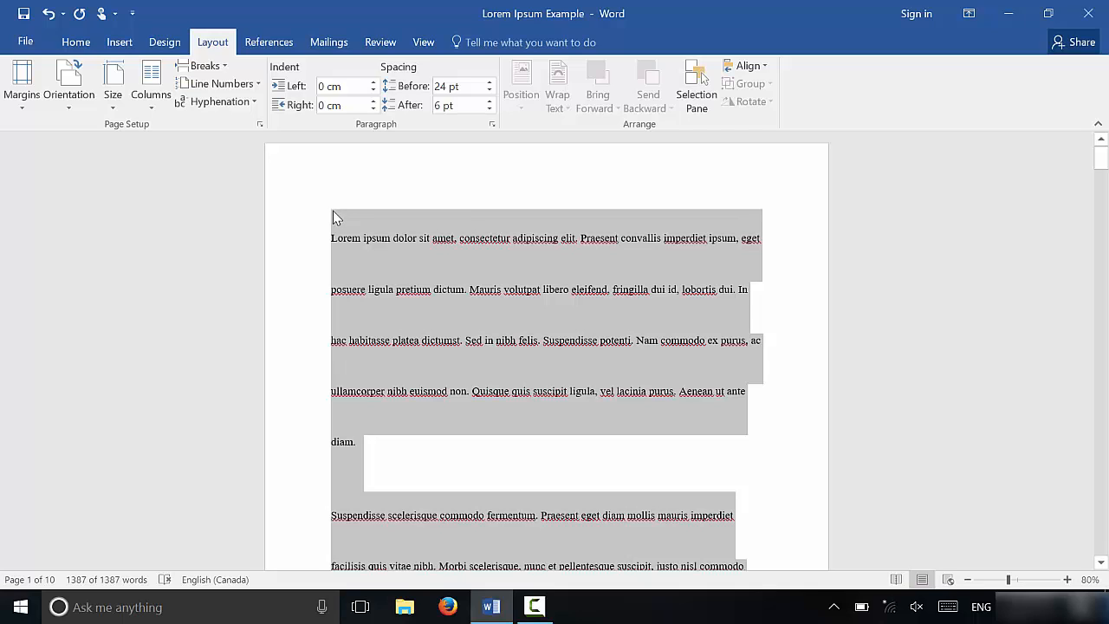
pyautogui.moveTo(389, 249)
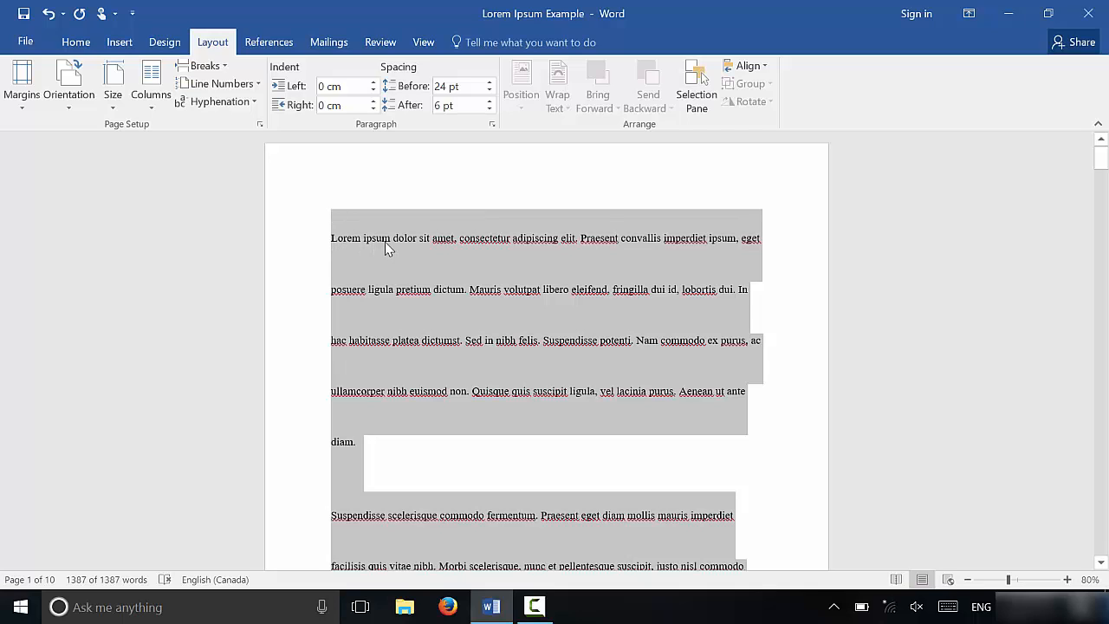
pyautogui.moveTo(338, 219)
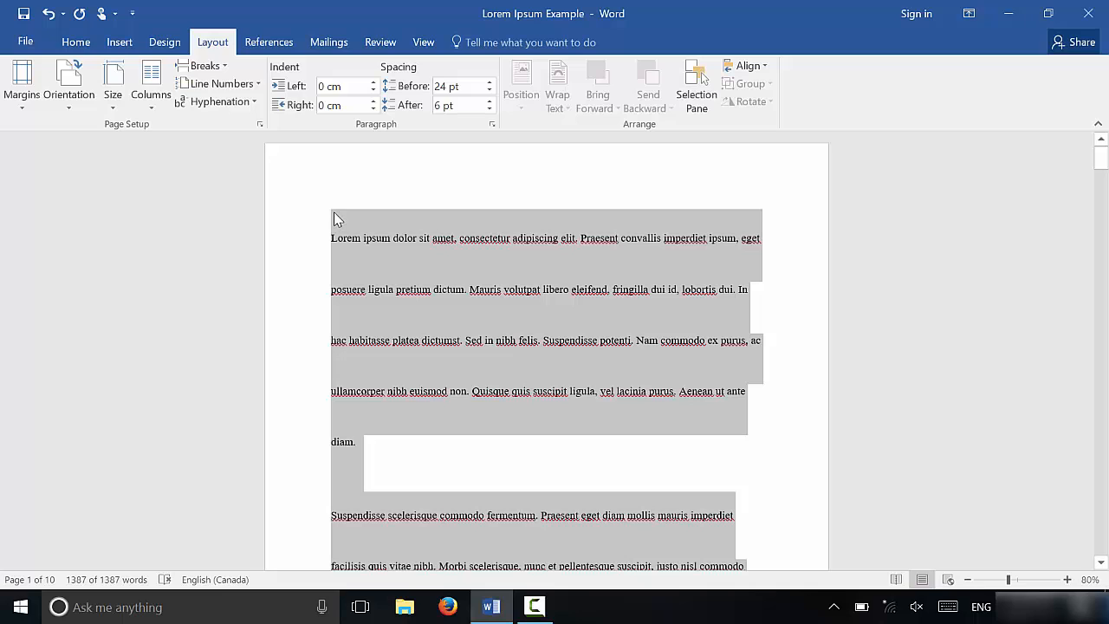
pyautogui.moveTo(459, 87)
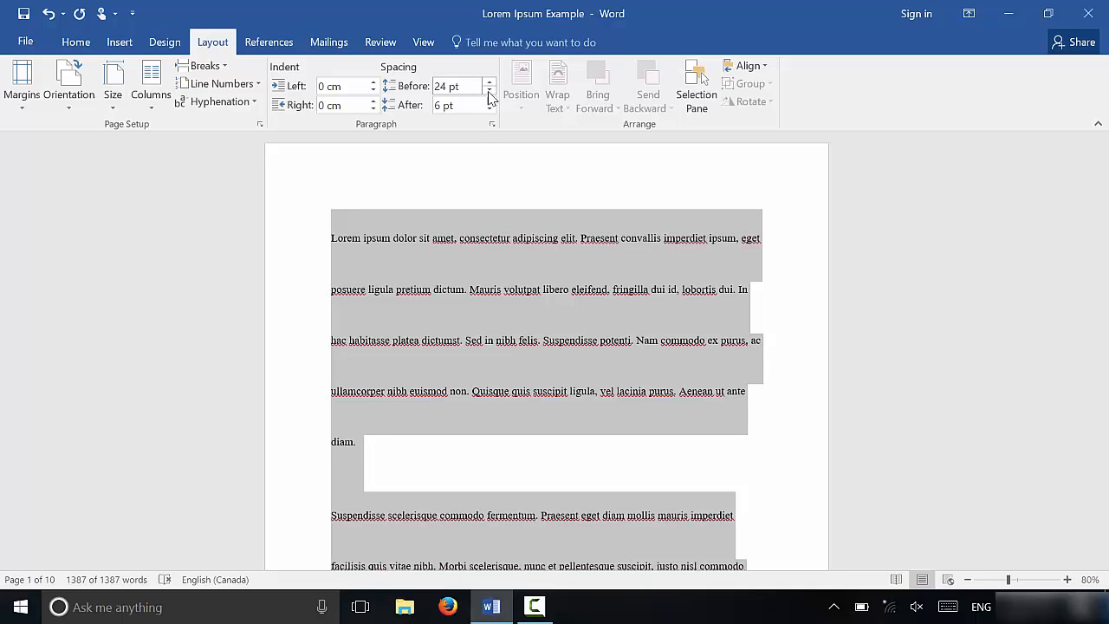
# - Adjust the Layout ribbon's Spacing Before spinner so each paragraph gets 66 pt
pyautogui.click(489, 90)
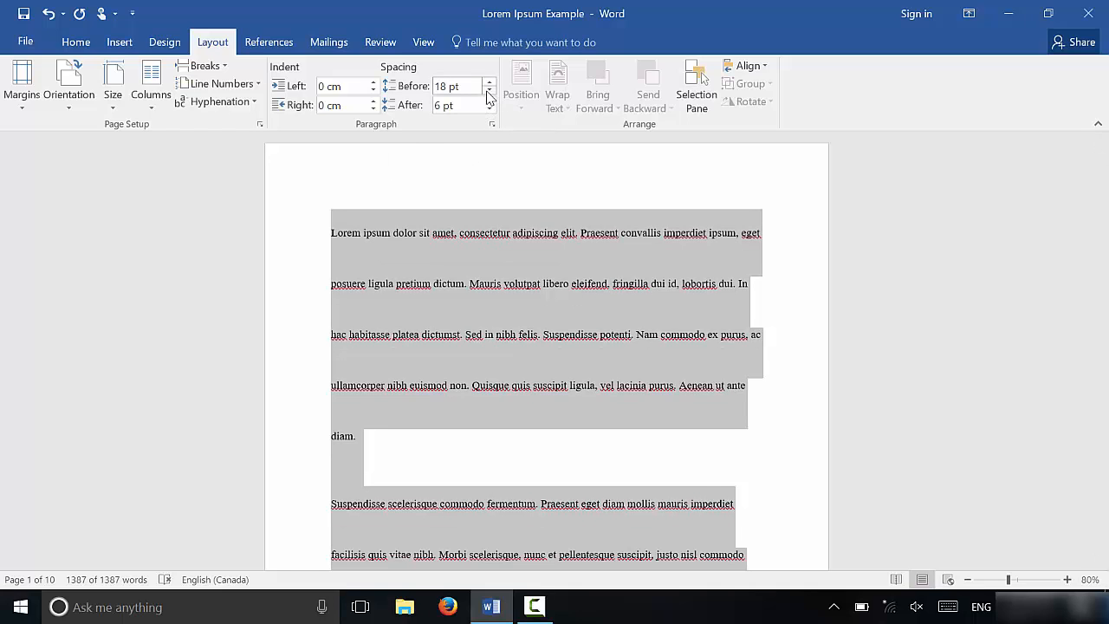
pyautogui.click(488, 90)
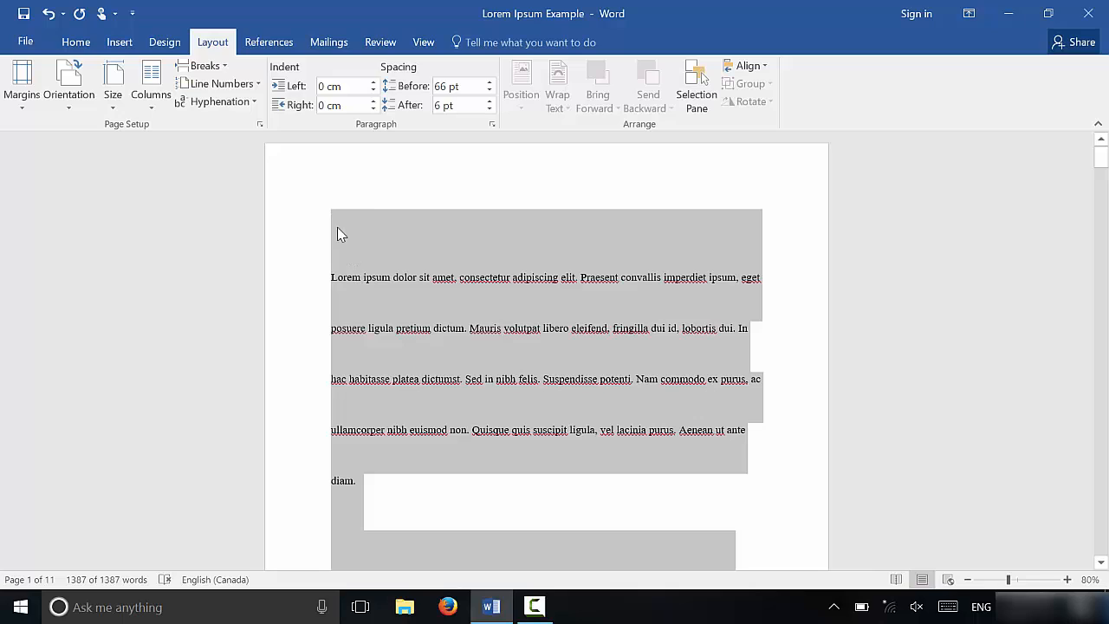
pyautogui.moveTo(340, 298)
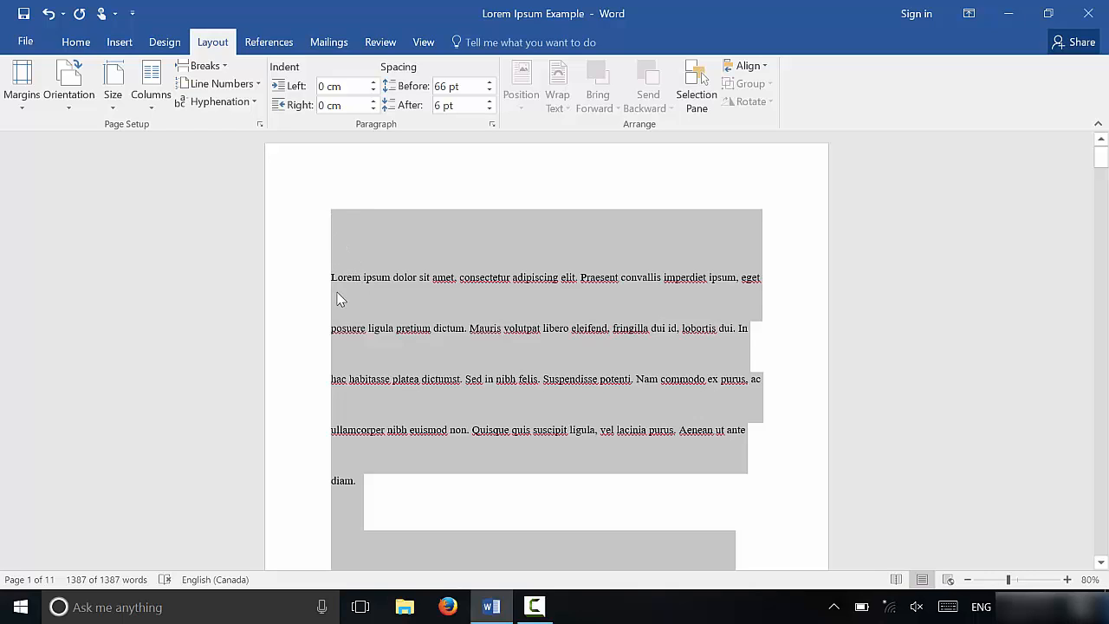
pyautogui.moveTo(475, 267)
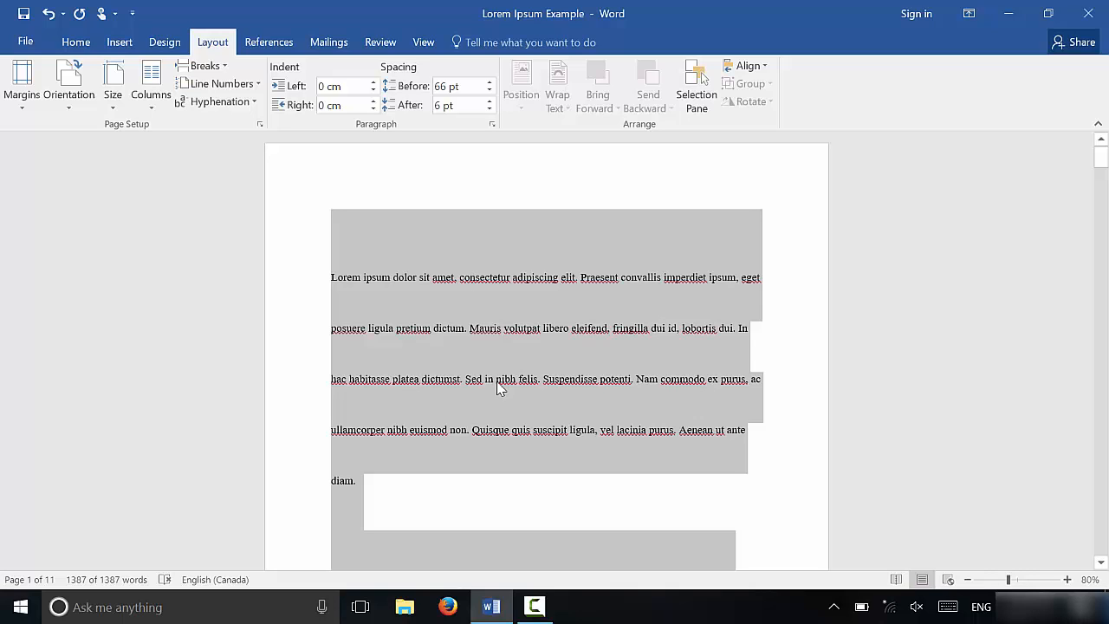
pyautogui.moveTo(546, 482)
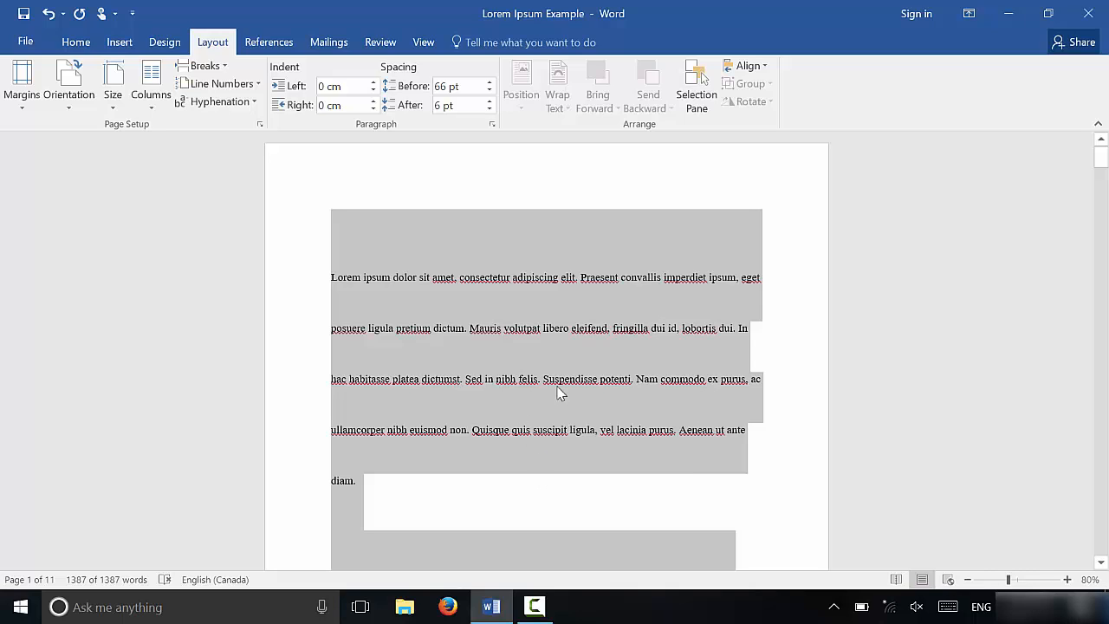
pyautogui.moveTo(537, 496)
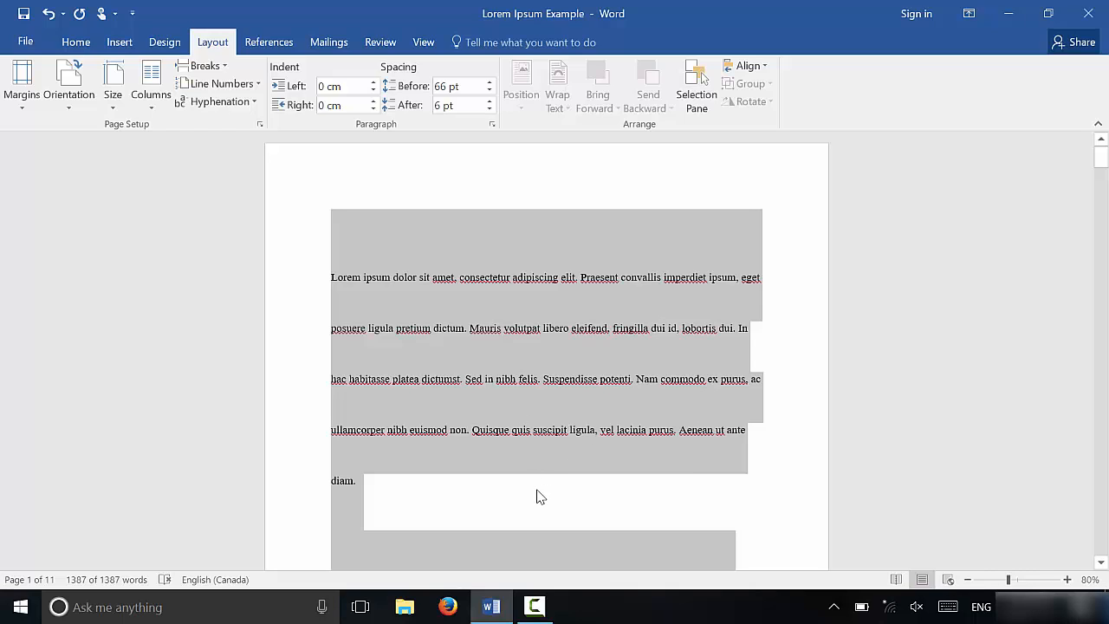